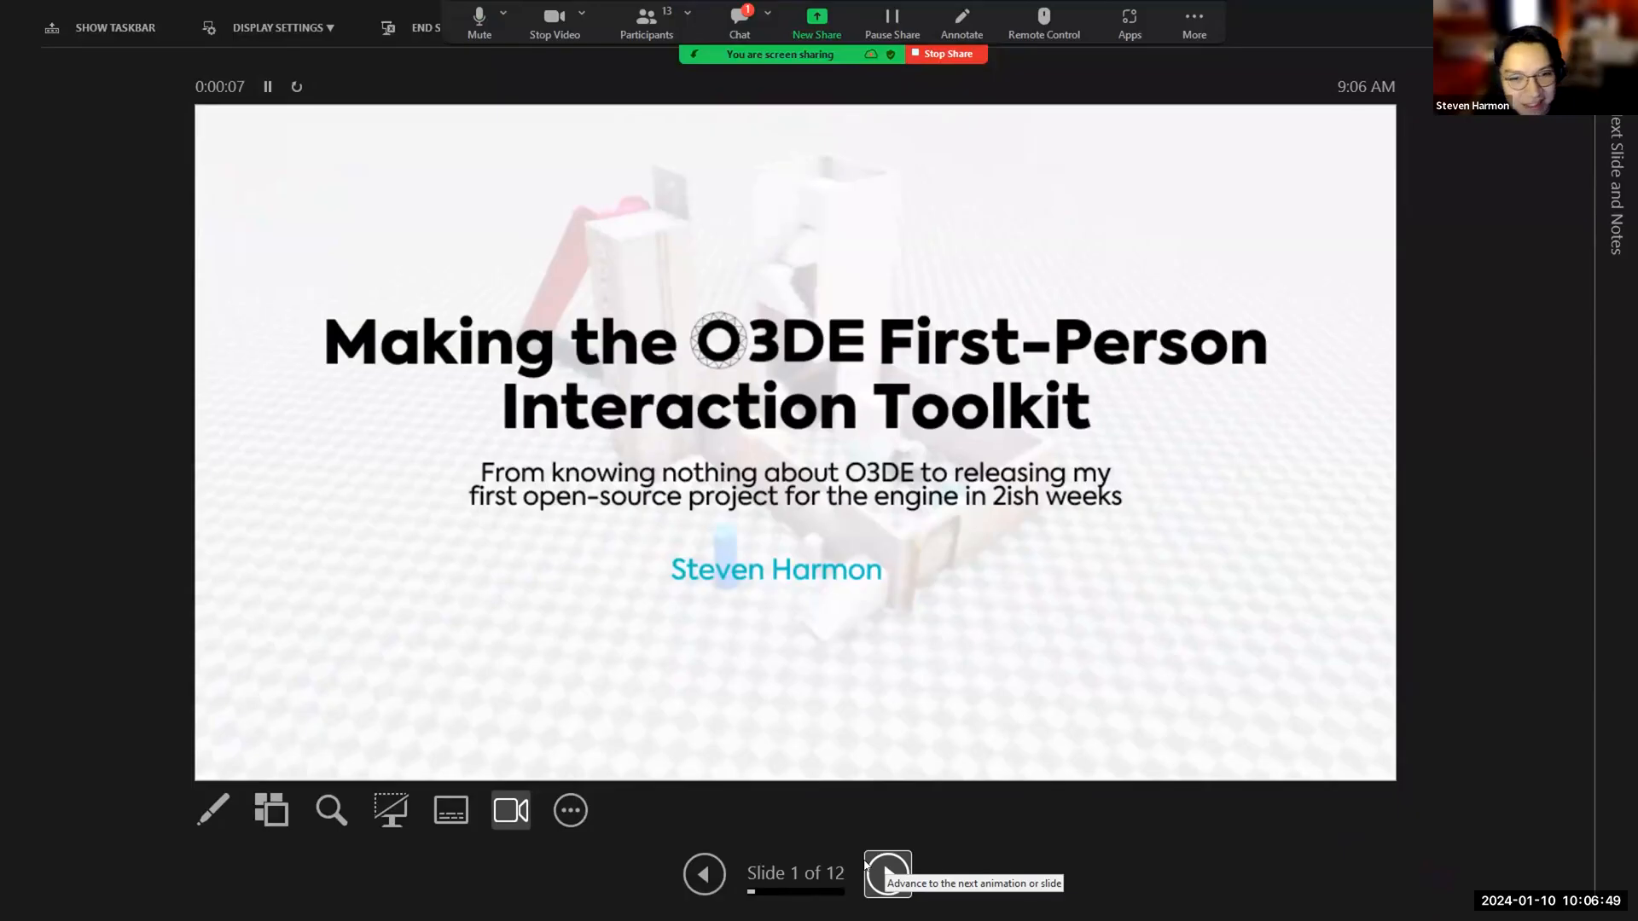
mouse_move(946, 214)
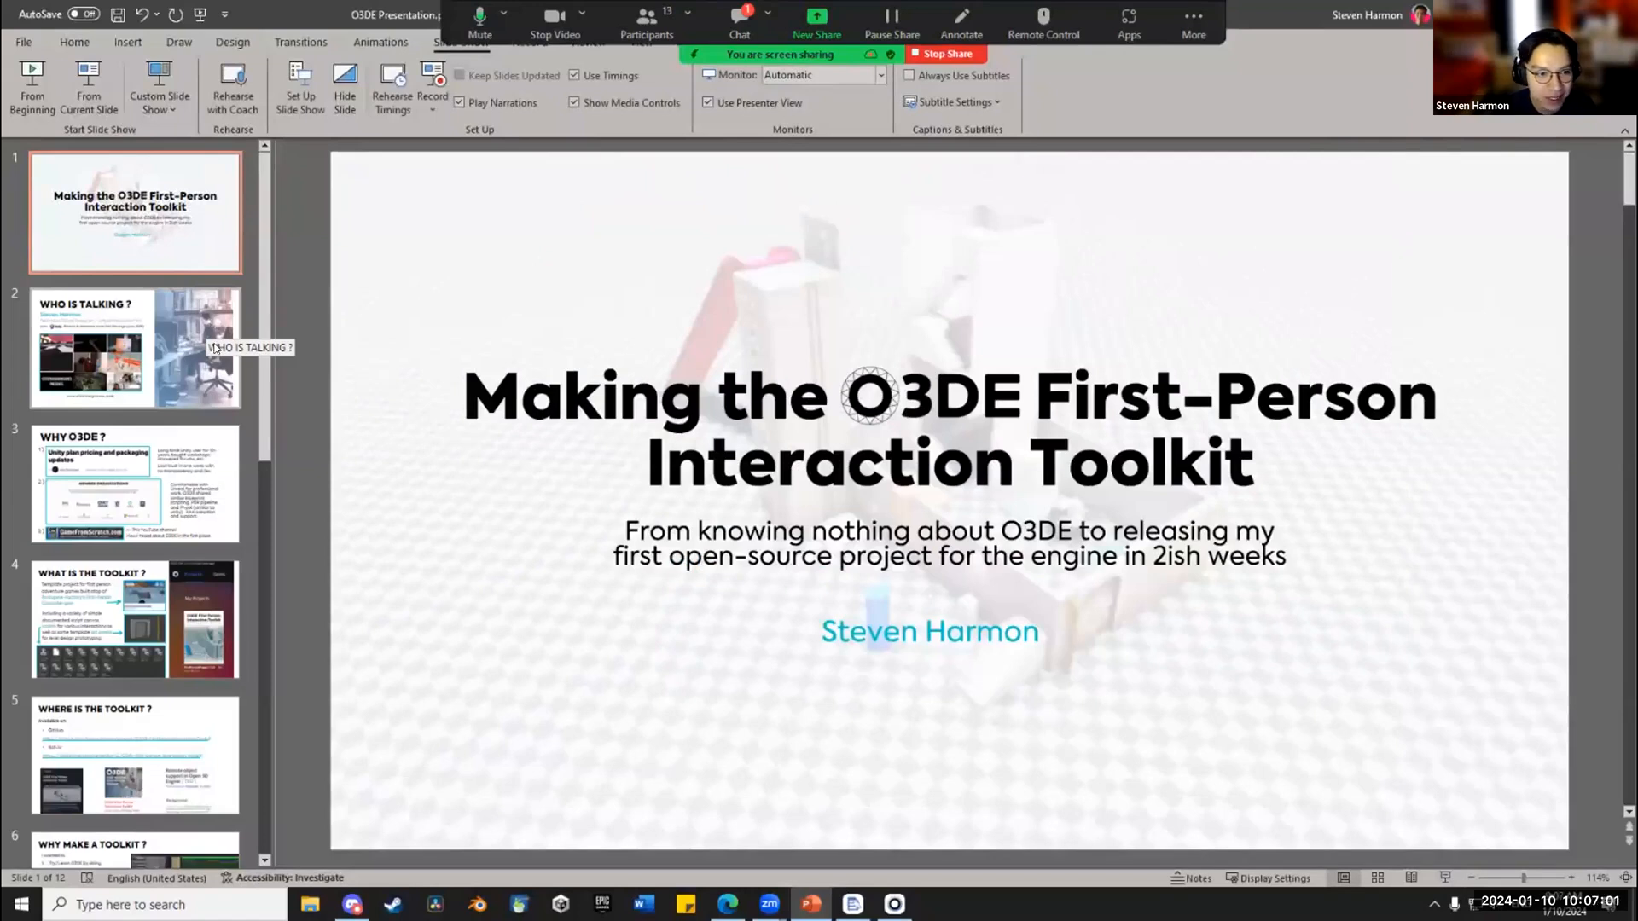
left_click(134, 347)
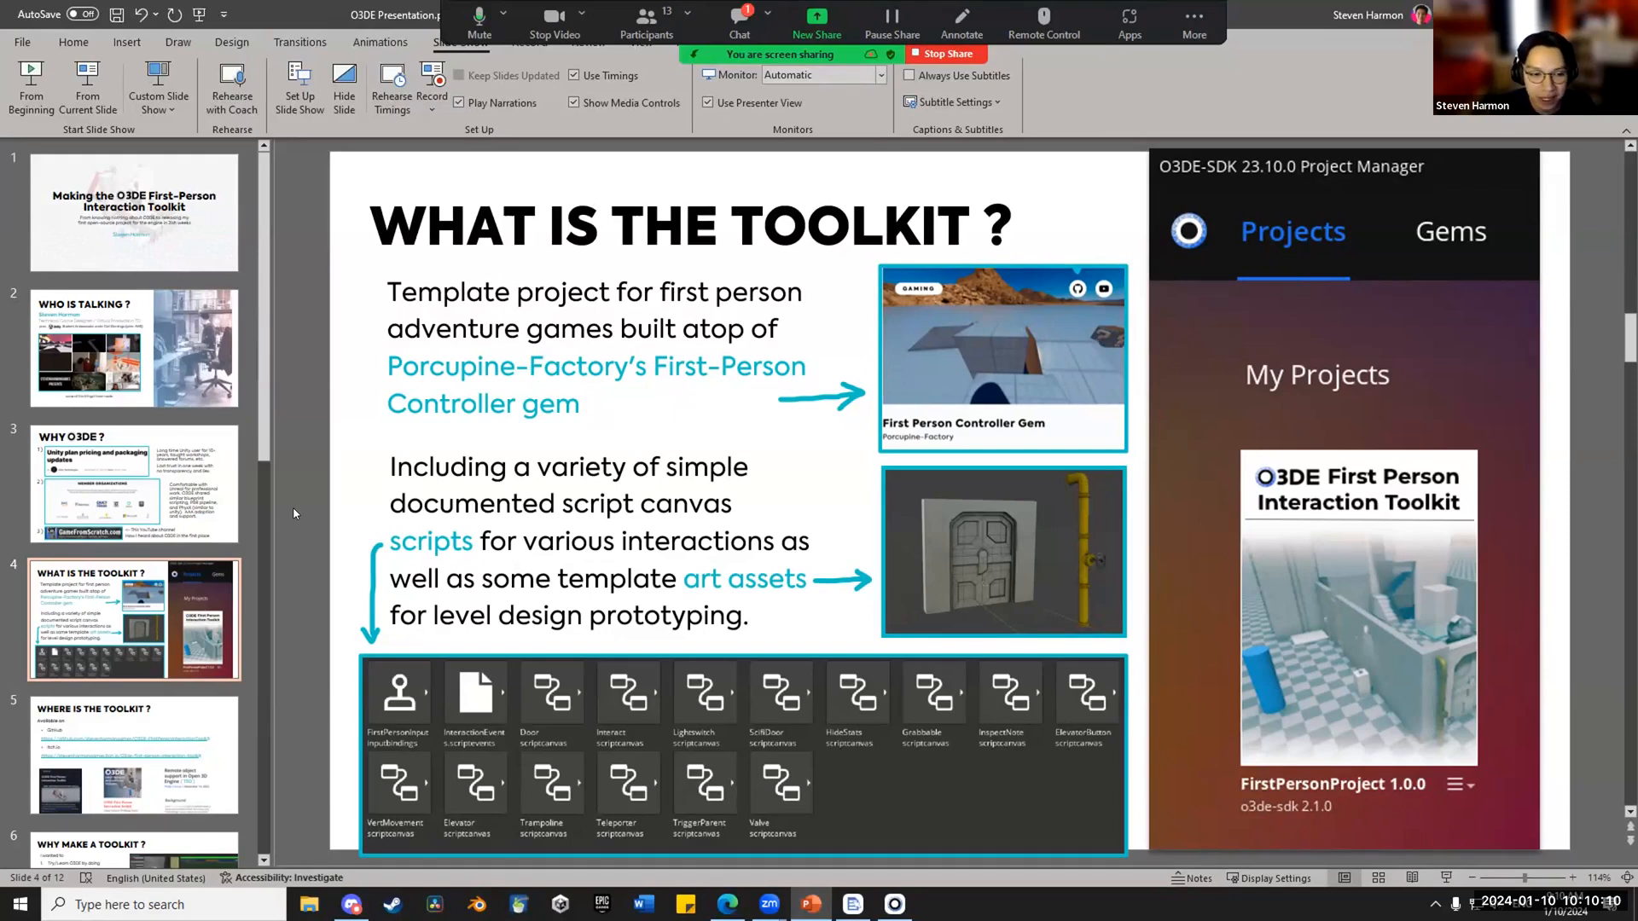
- Open slide 5, 'Where is the toolkit?', with the GitHub and itch.io links
left_click(134, 754)
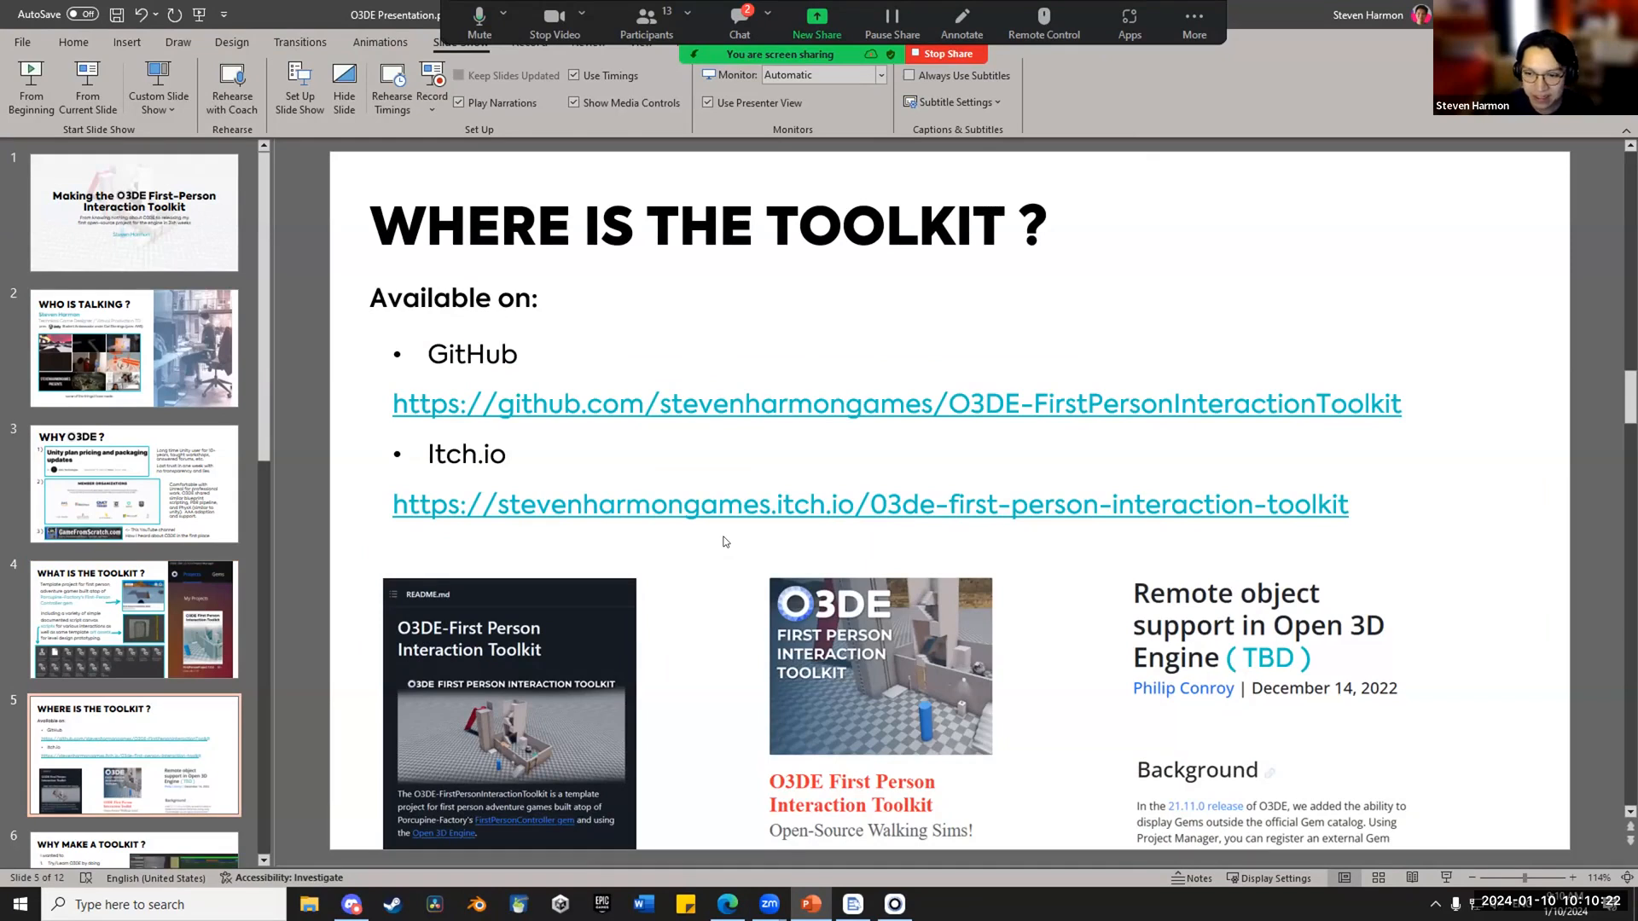
mouse_move(1238, 596)
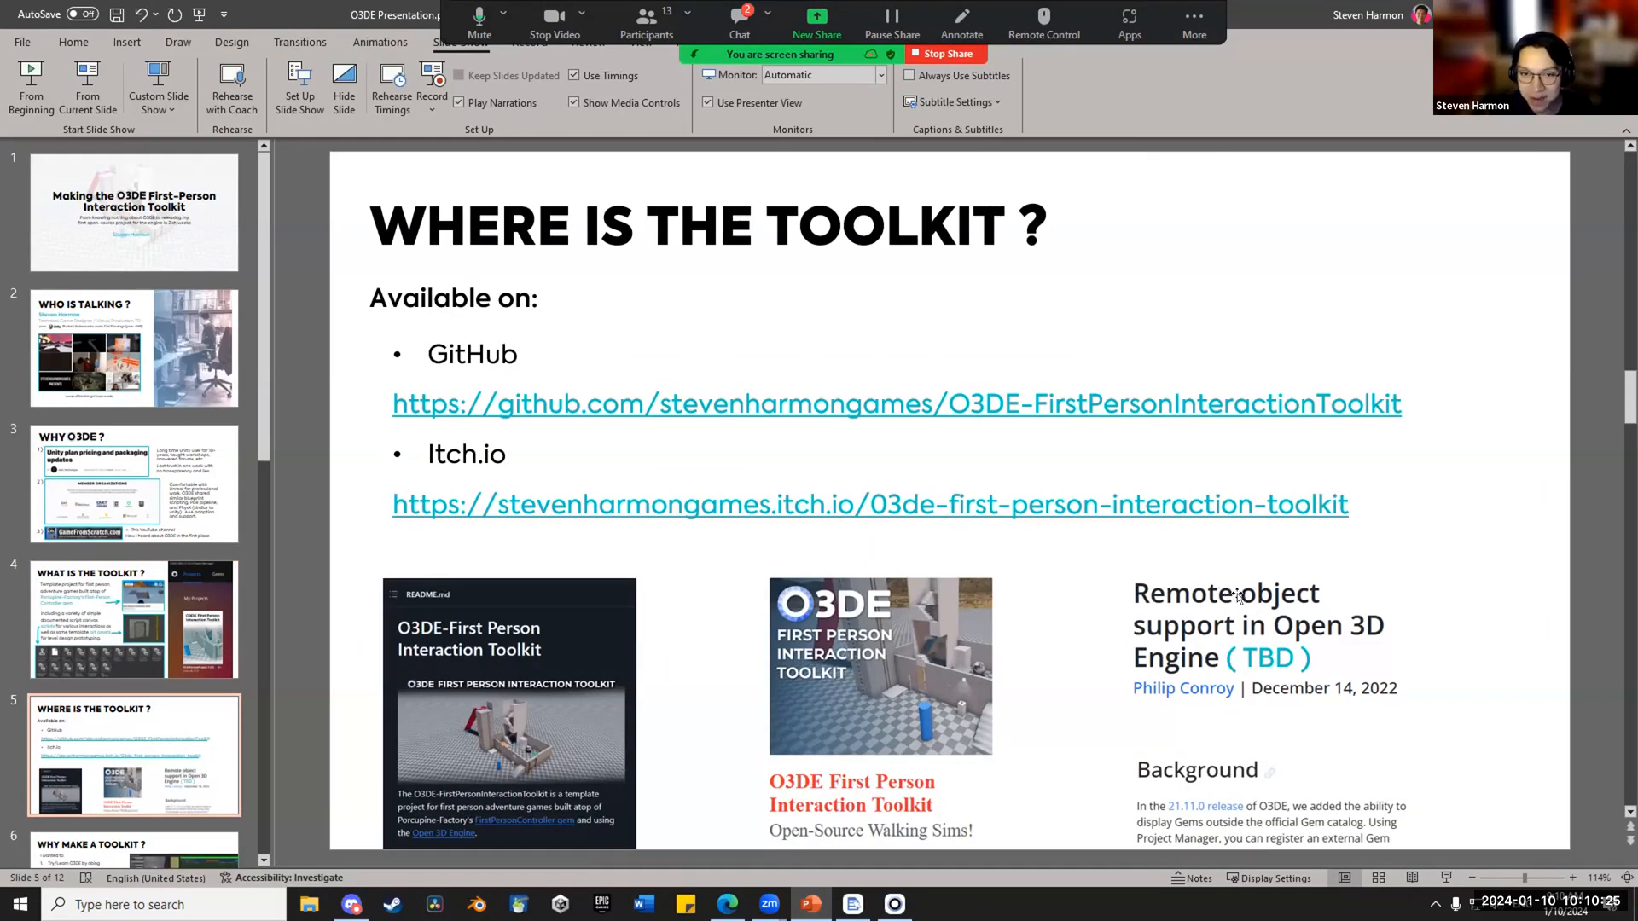
mouse_move(1453, 615)
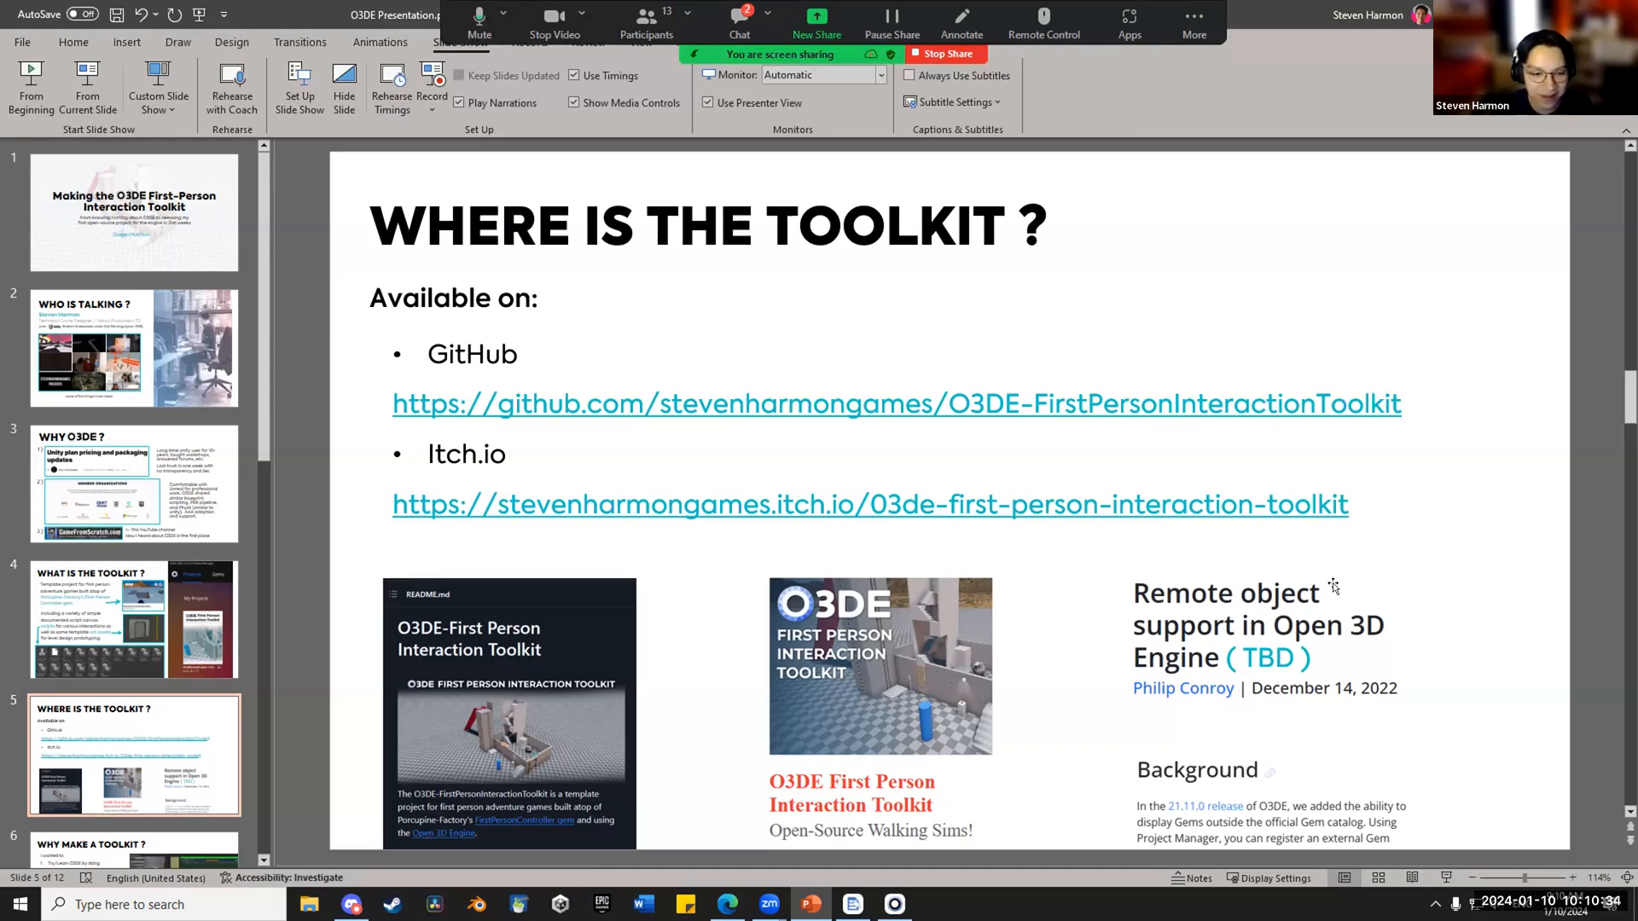
mouse_move(656, 622)
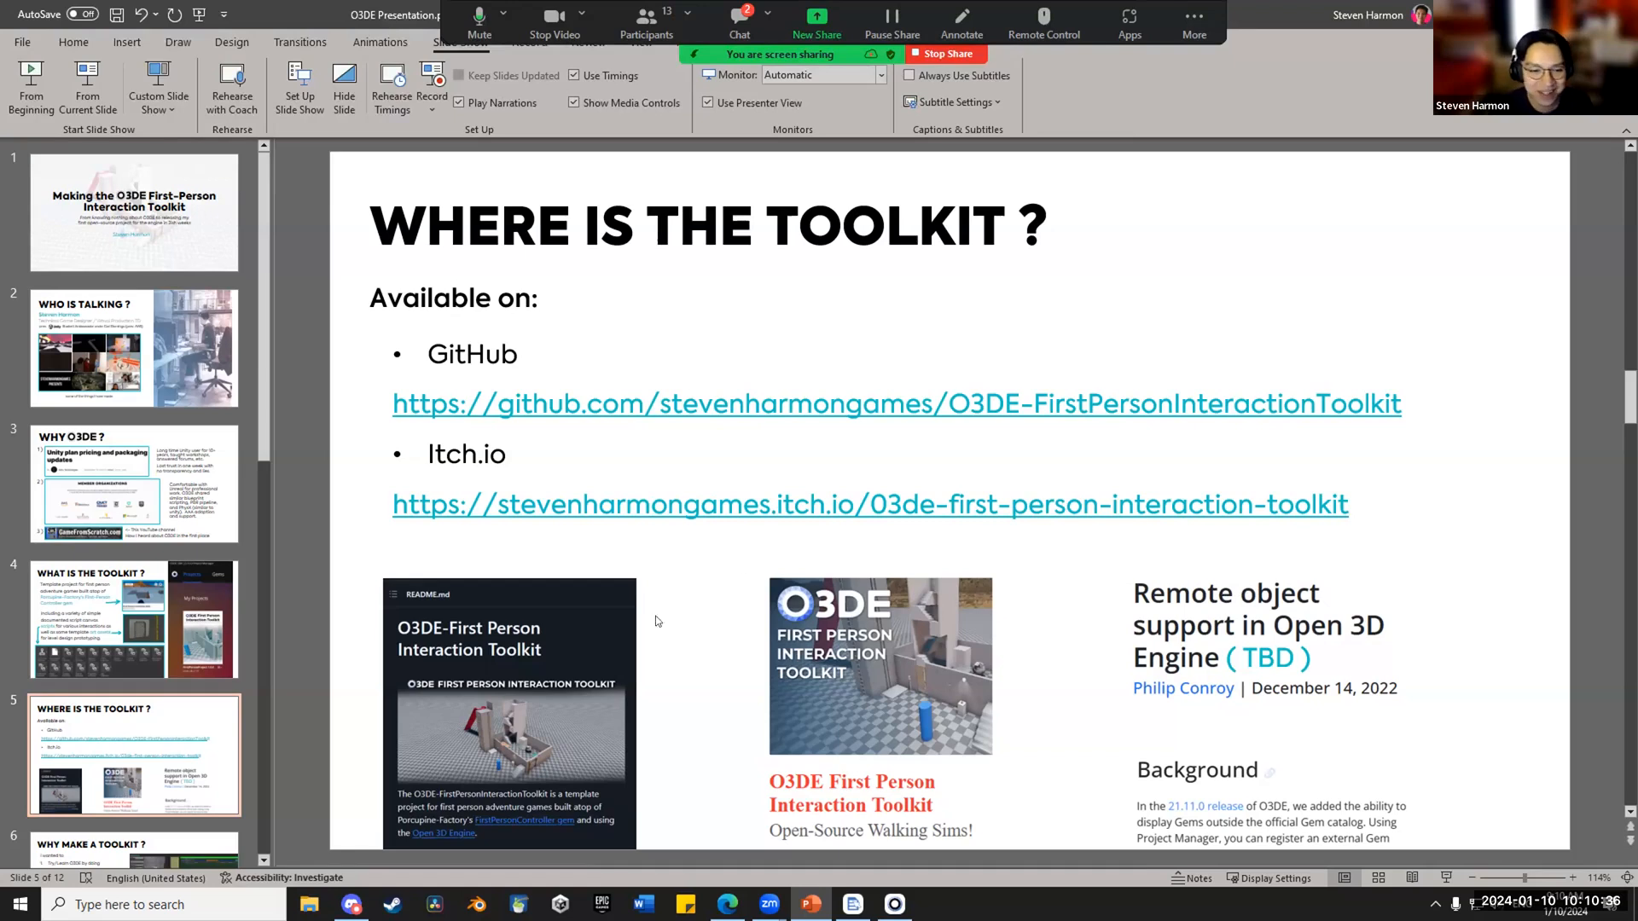
- Show the 'Why make a toolkit?' slide, then advance to the slide 7 title image
left_click(133, 685)
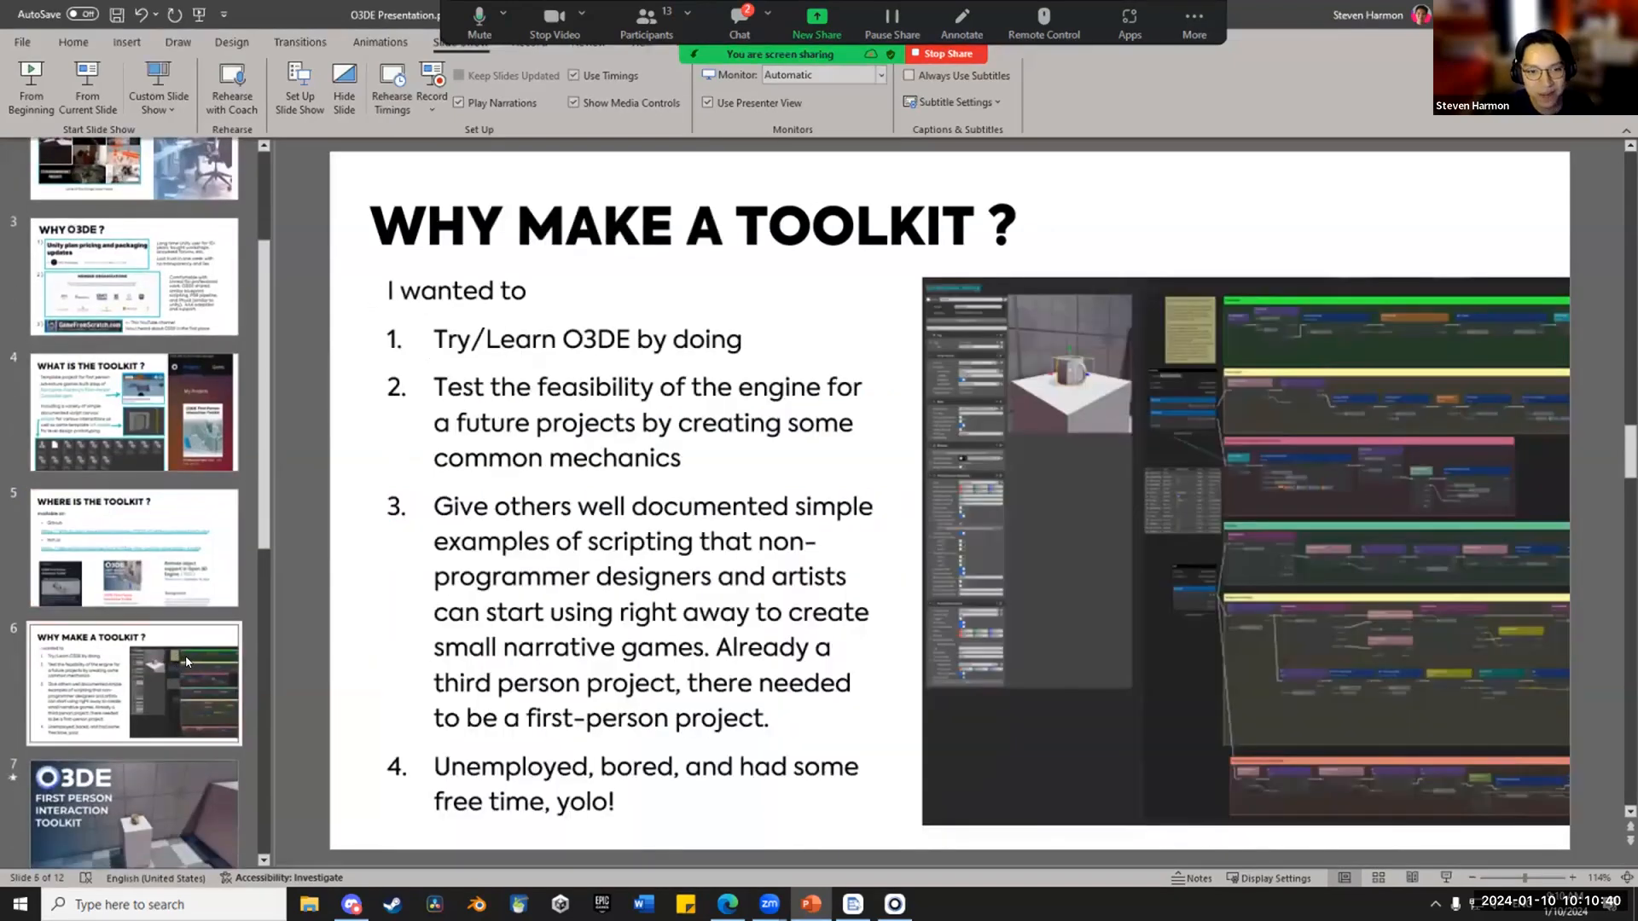
mouse_move(185, 662)
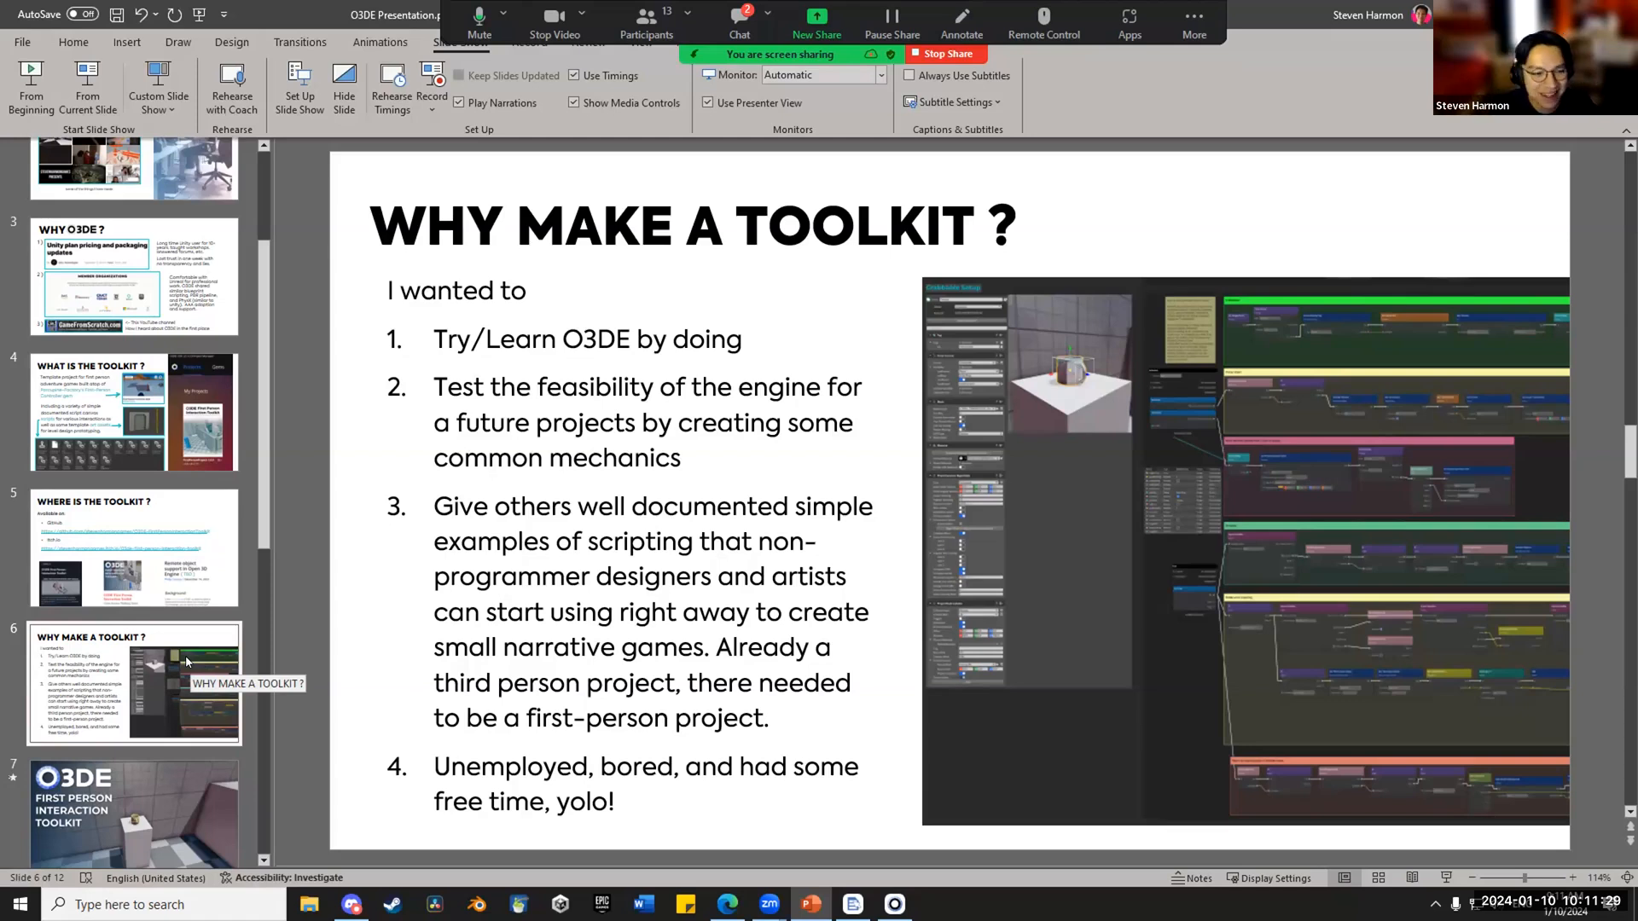
scroll("down", 3)
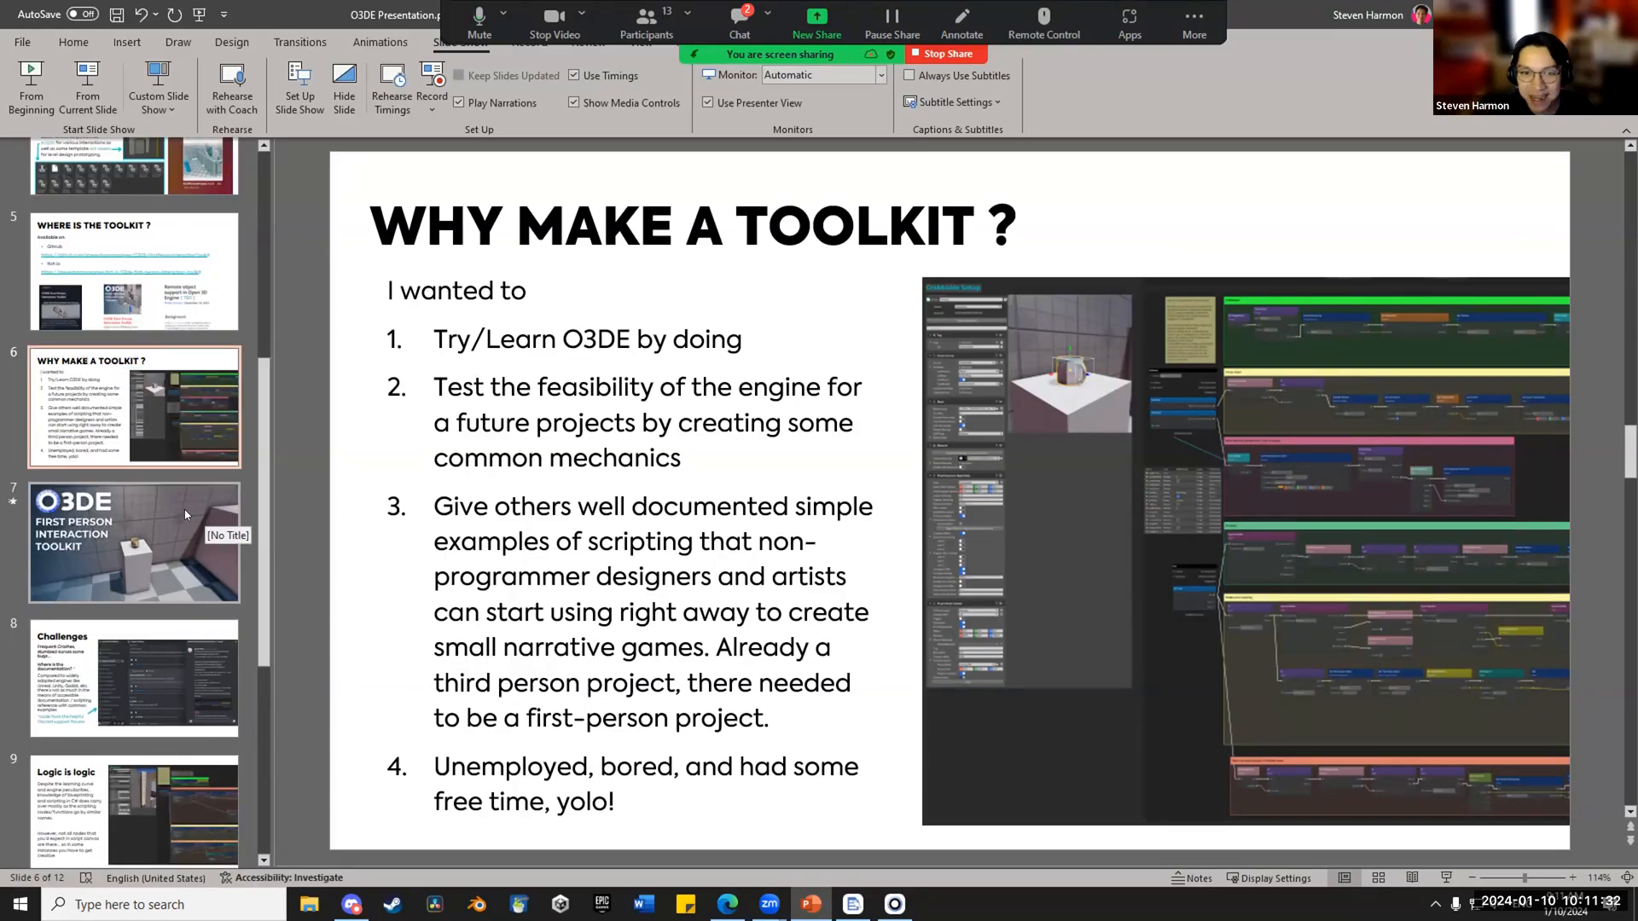
left_click(133, 543)
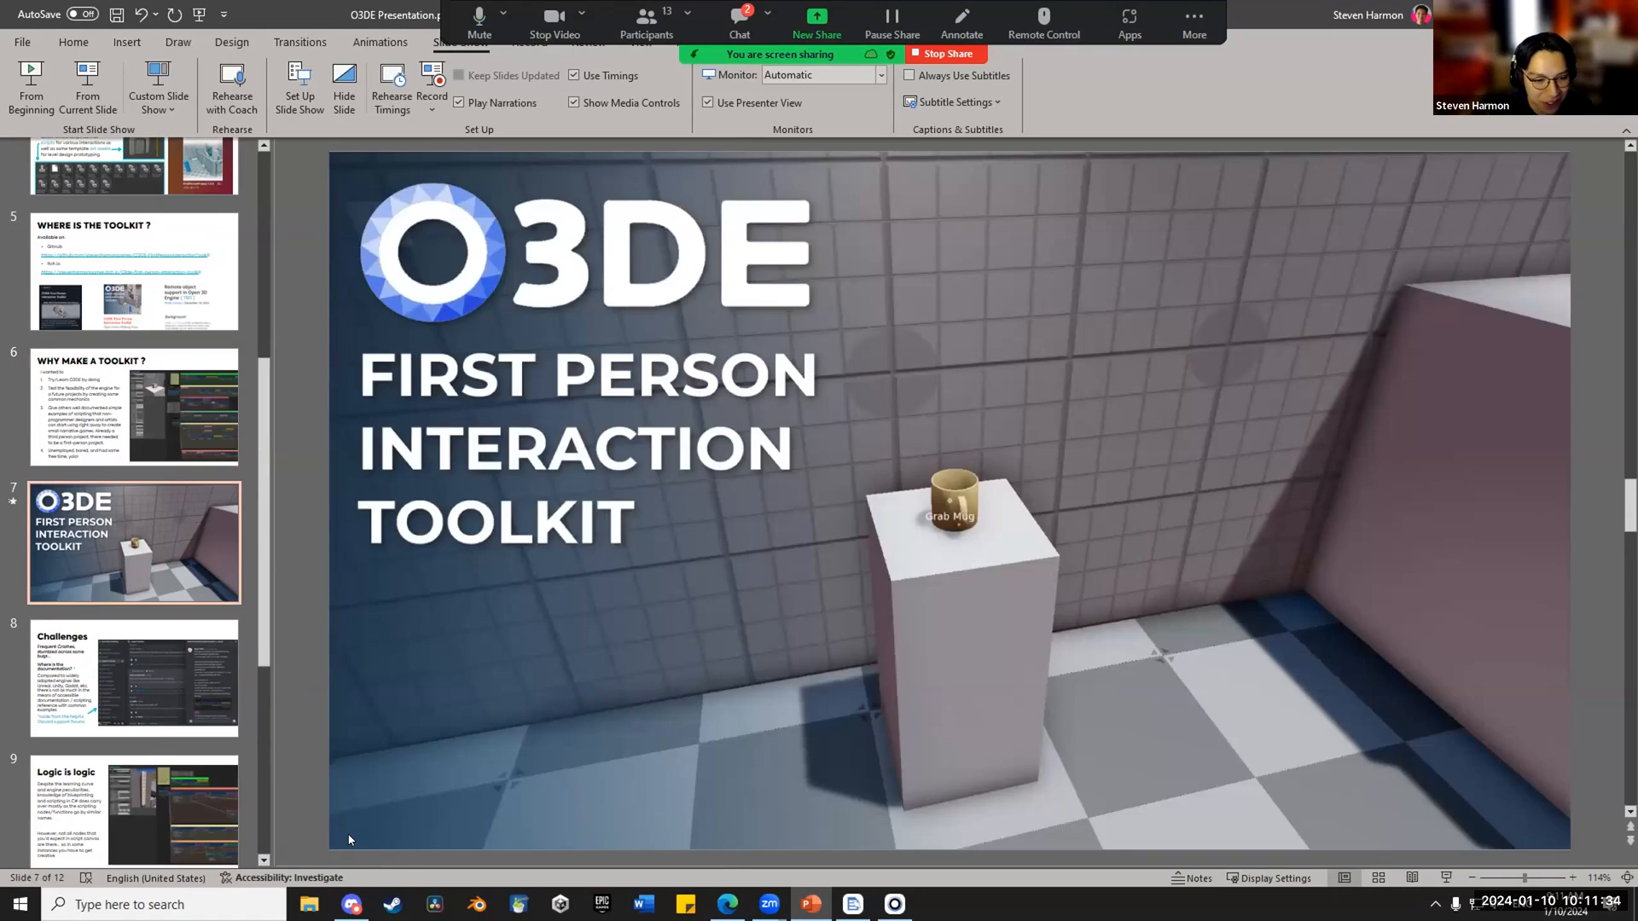
mouse_move(1405, 102)
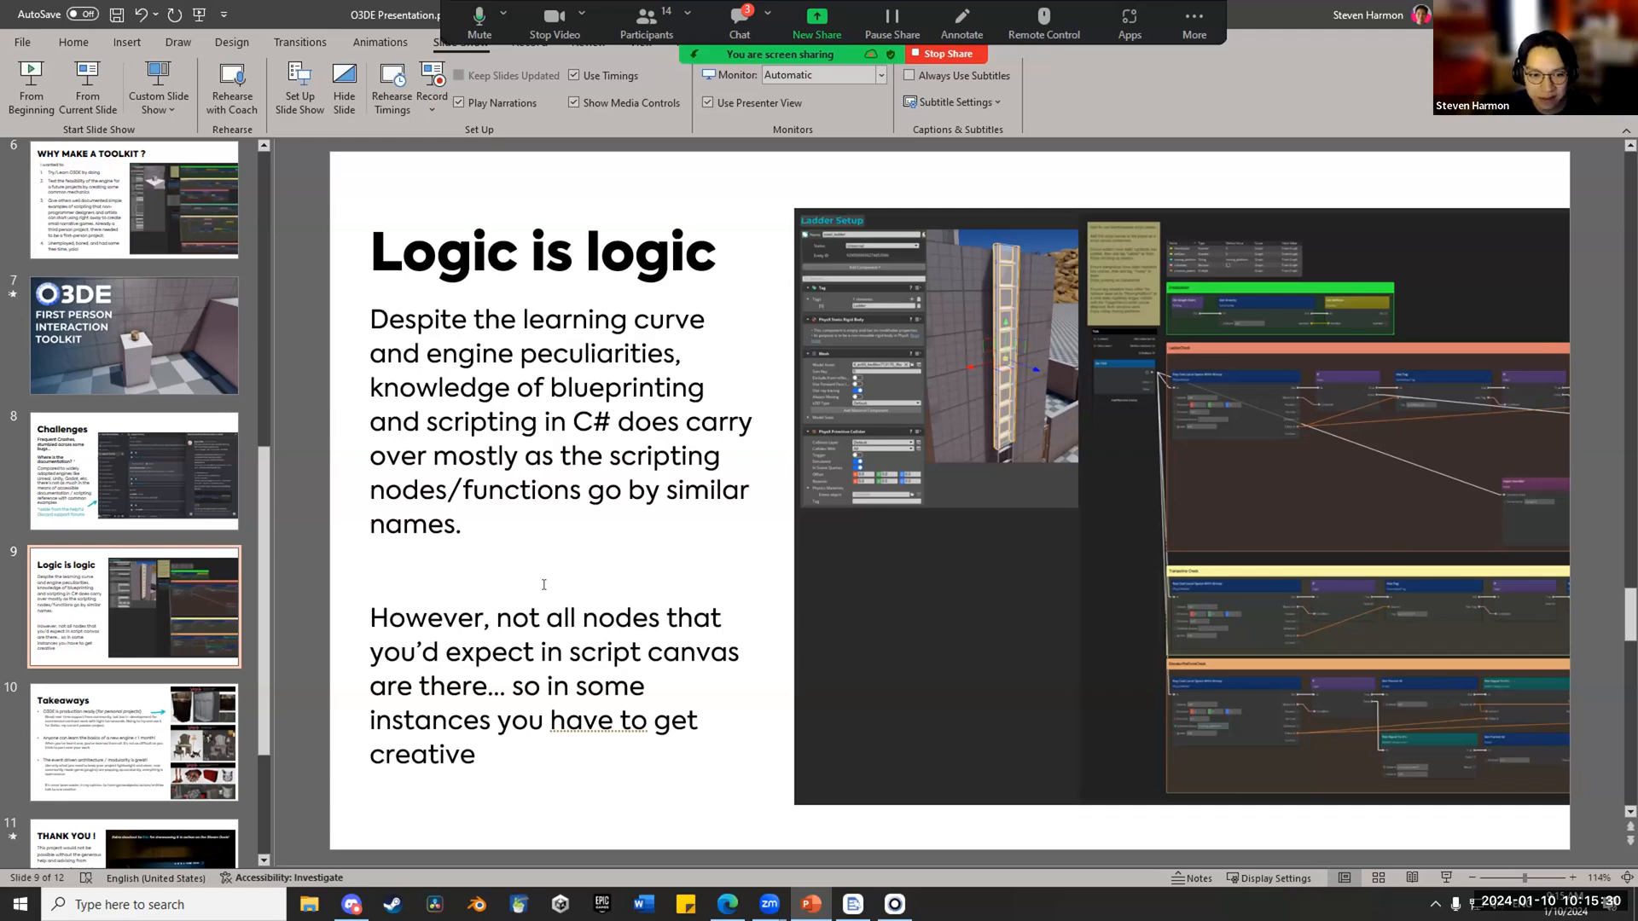
mouse_move(185, 709)
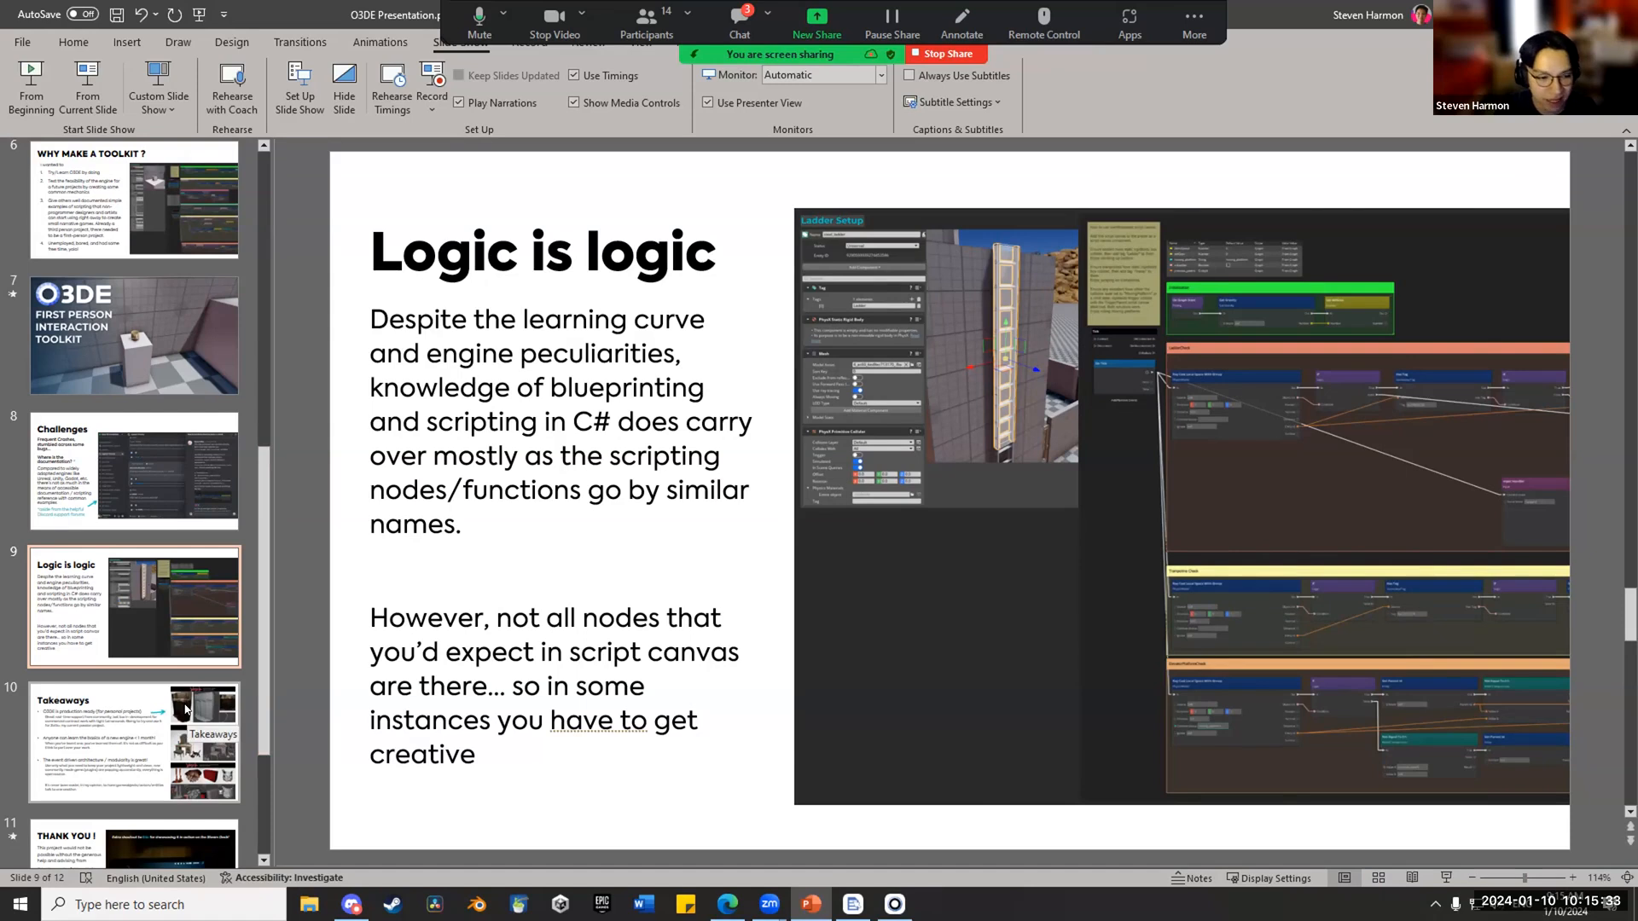
- Open slide 10, 'Takeaways', with O3DE lessons and Zotto asset renders
left_click(134, 742)
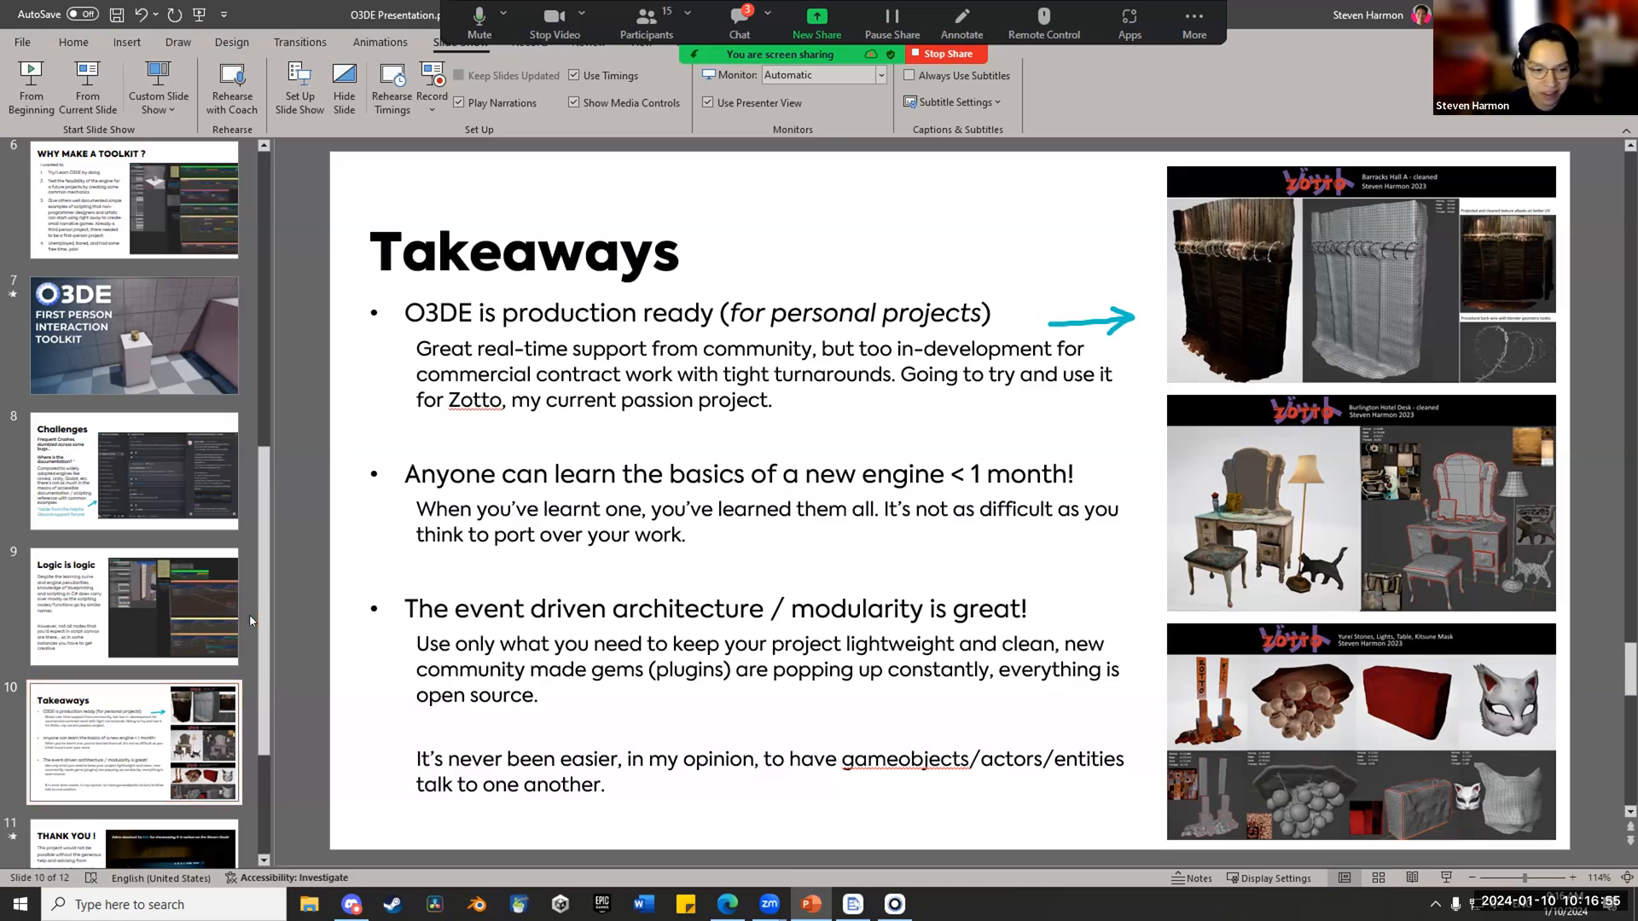
- Open slide 11, 'Thank You!', crediting helpers beside a Steam Deck photo
scroll("down", 3)
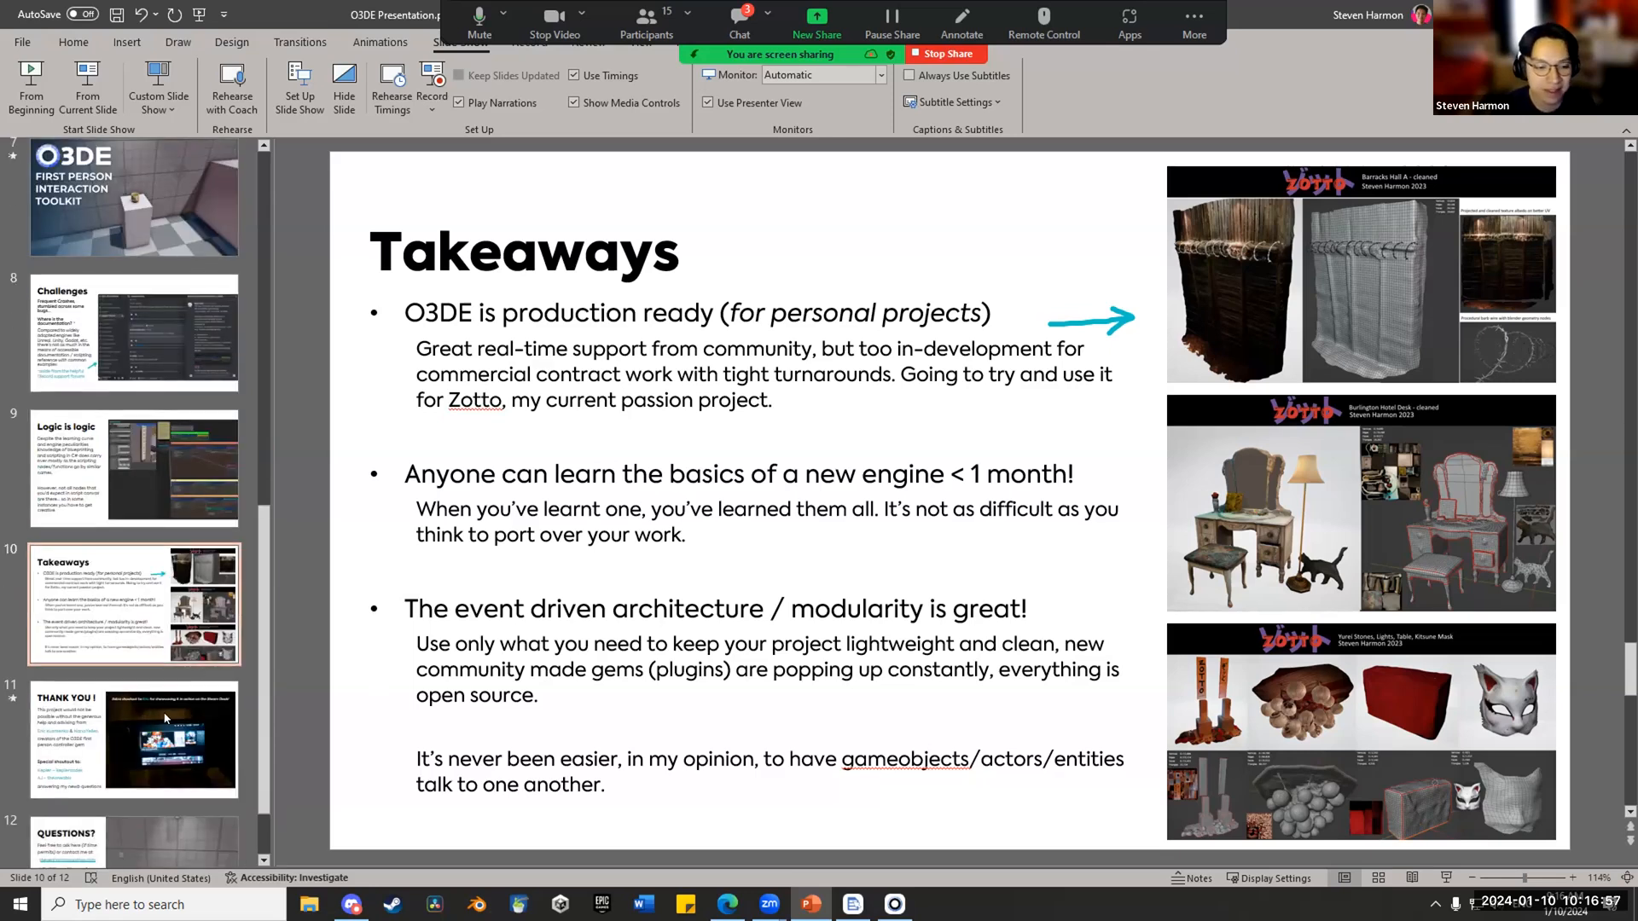
left_click(134, 740)
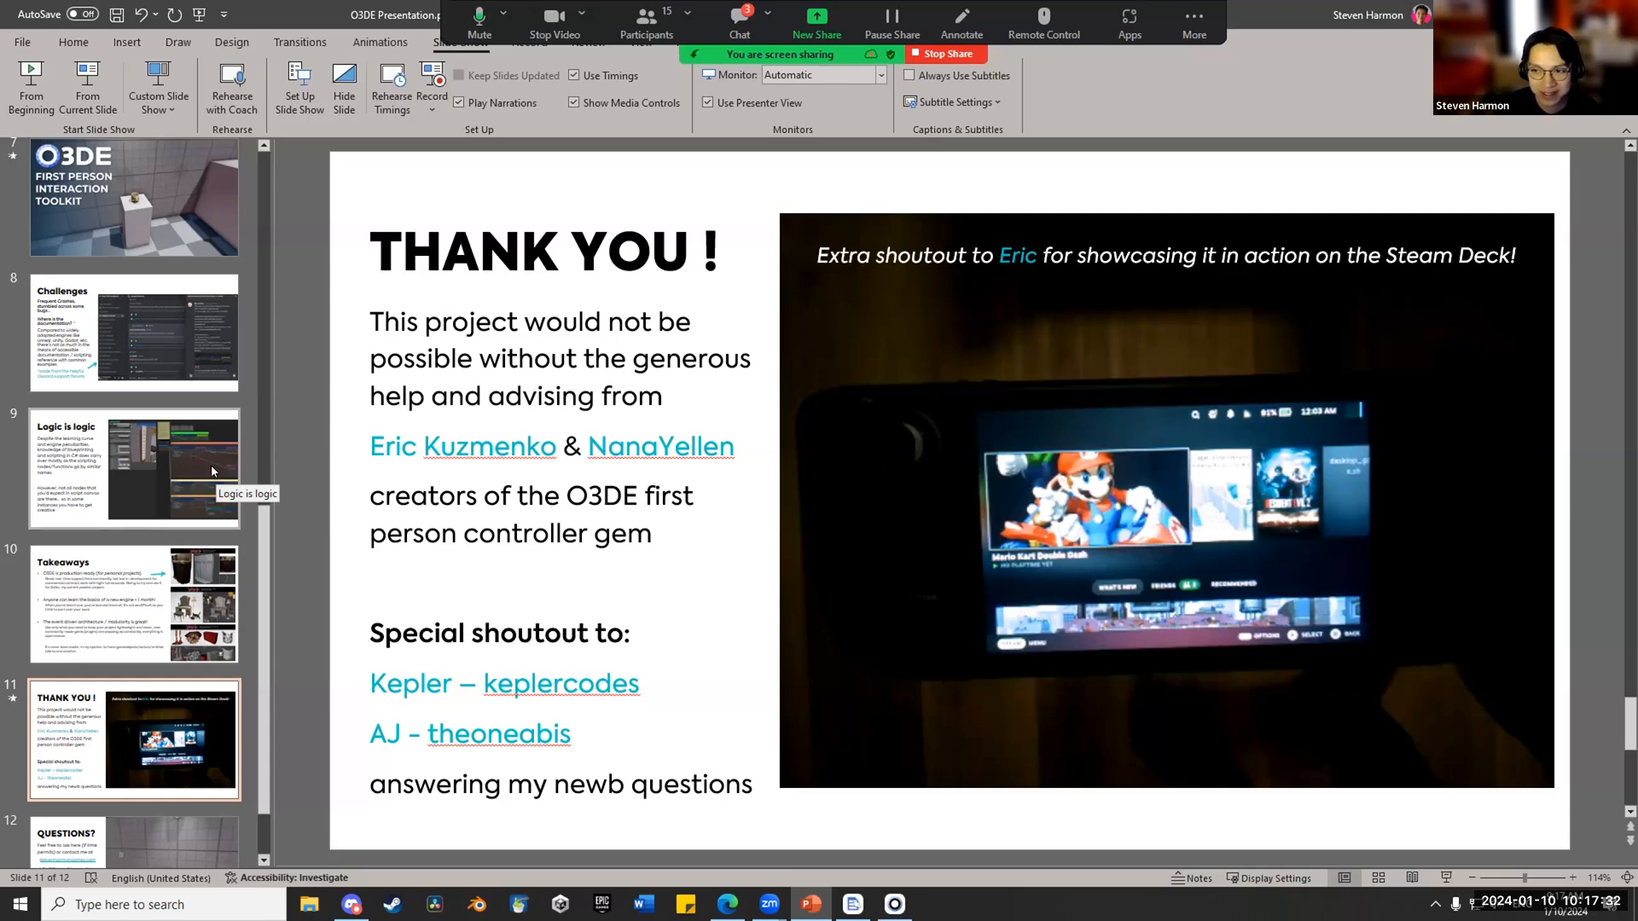
mouse_move(1001, 672)
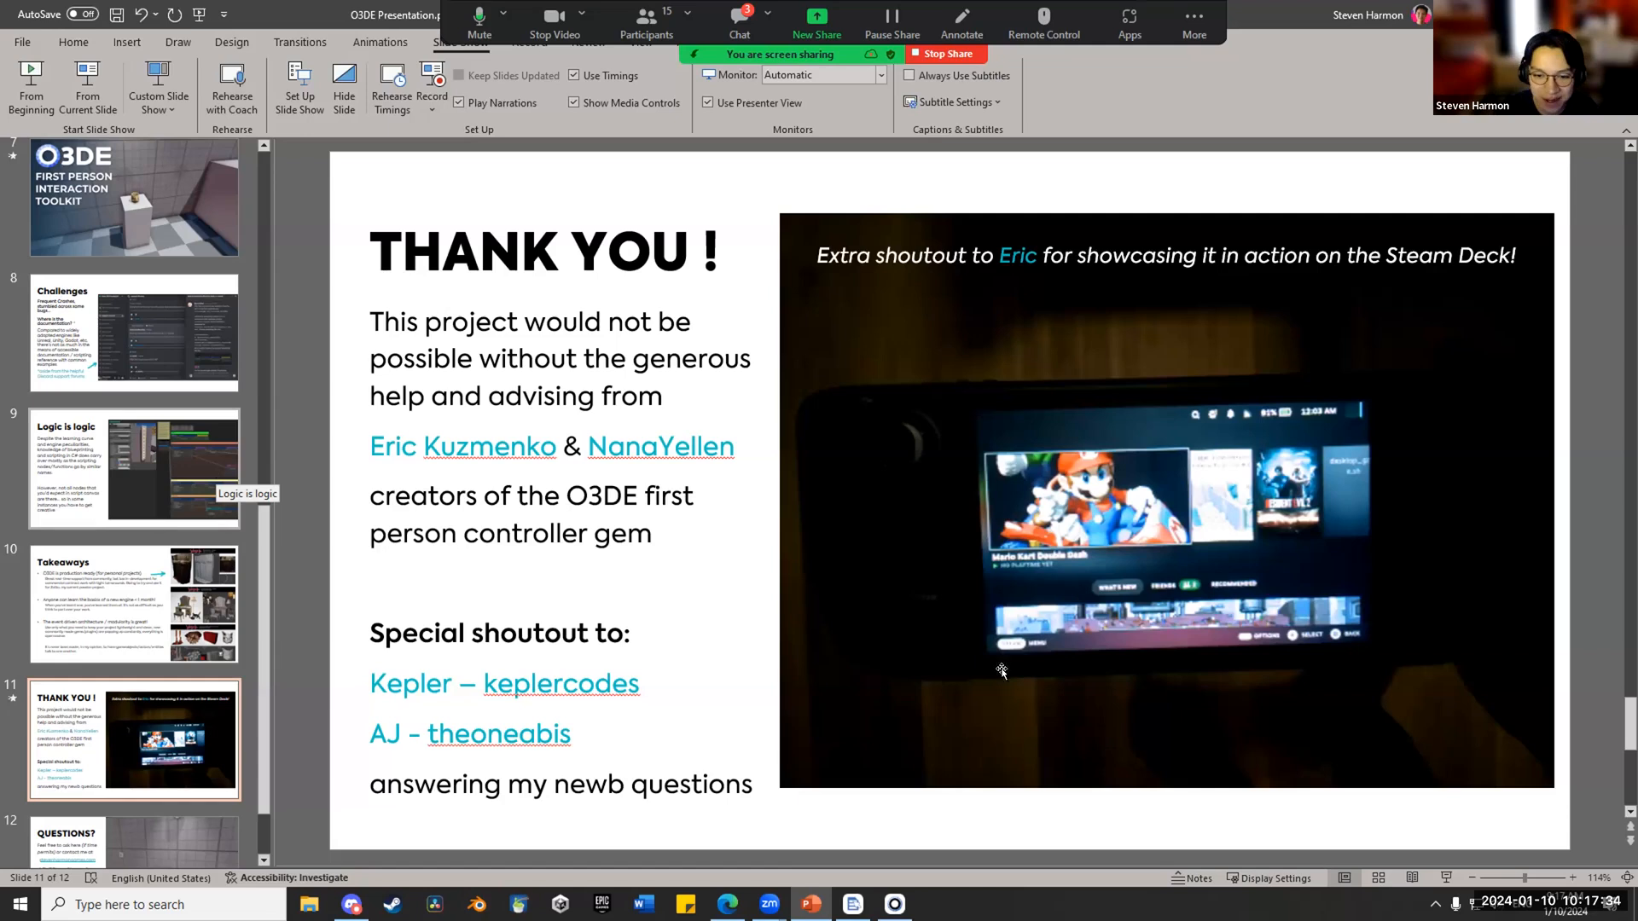